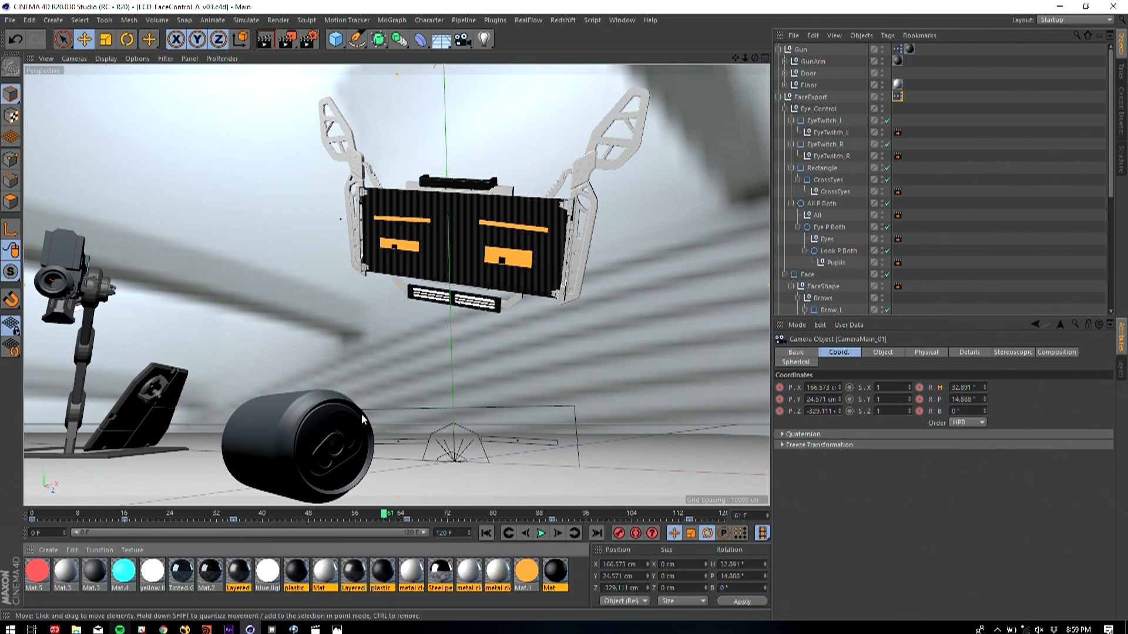
Switch to After Effects to view the LCD_FaceControl_A_v01 robot composition
left_click(229, 629)
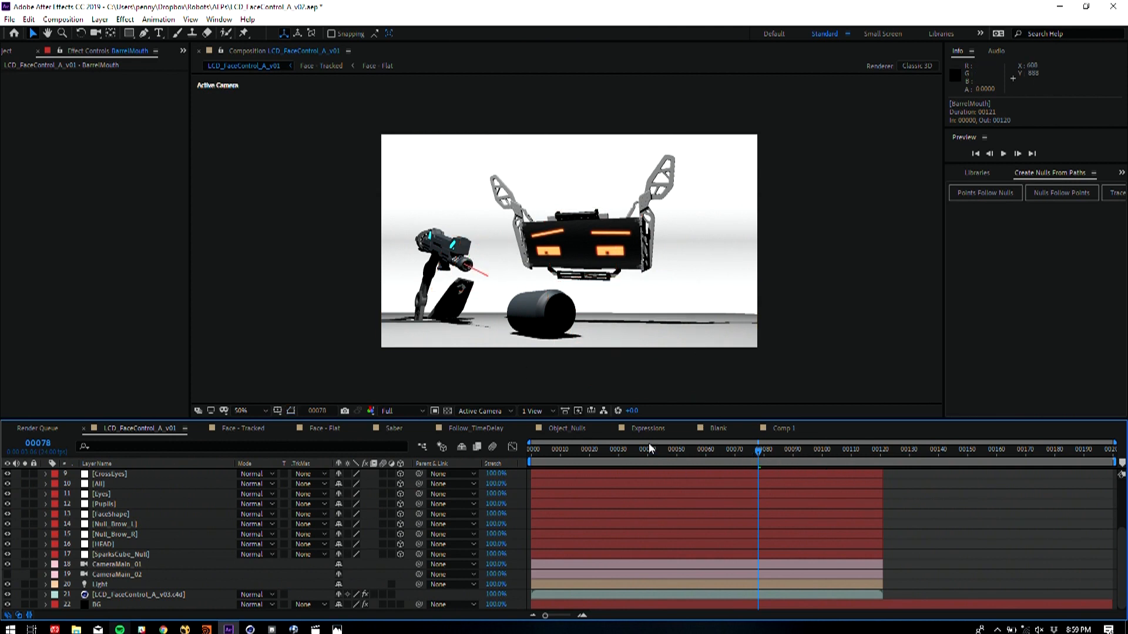
Advance to a later frame and open the Saber composition with its camera, BarrelMouth and Target layers
left_click(831, 449)
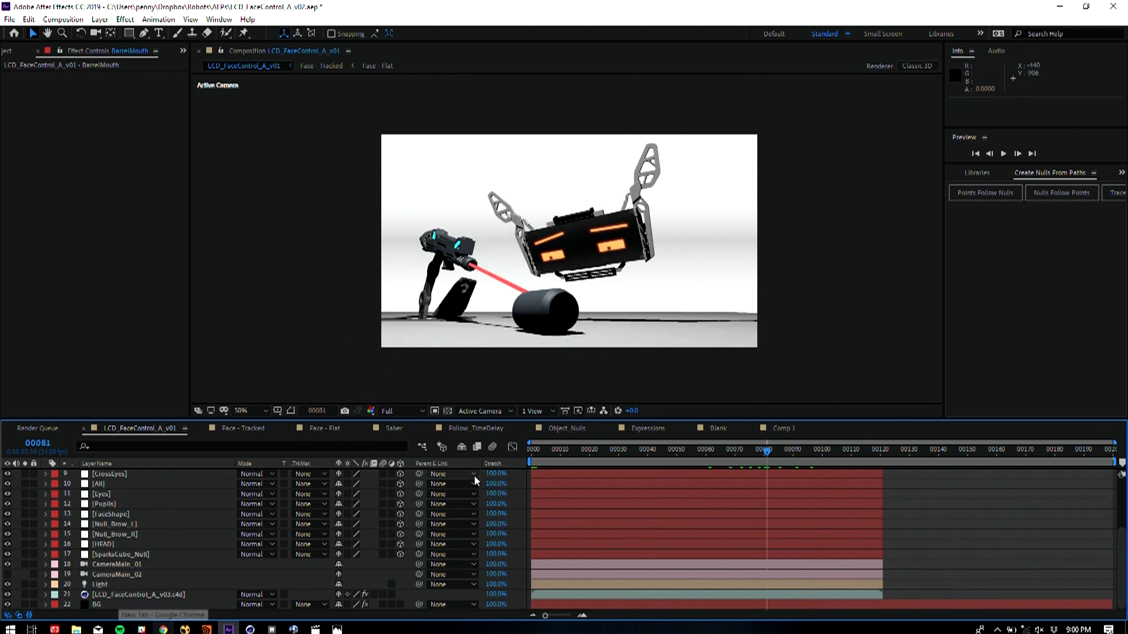
scroll("up", 3)
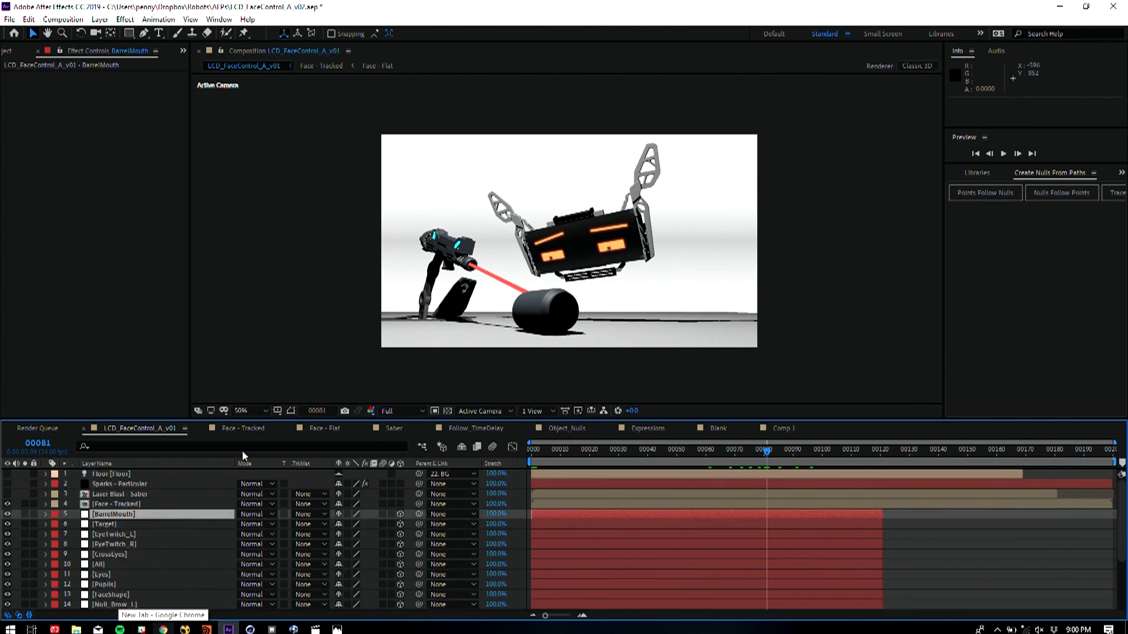
mouse_move(506, 431)
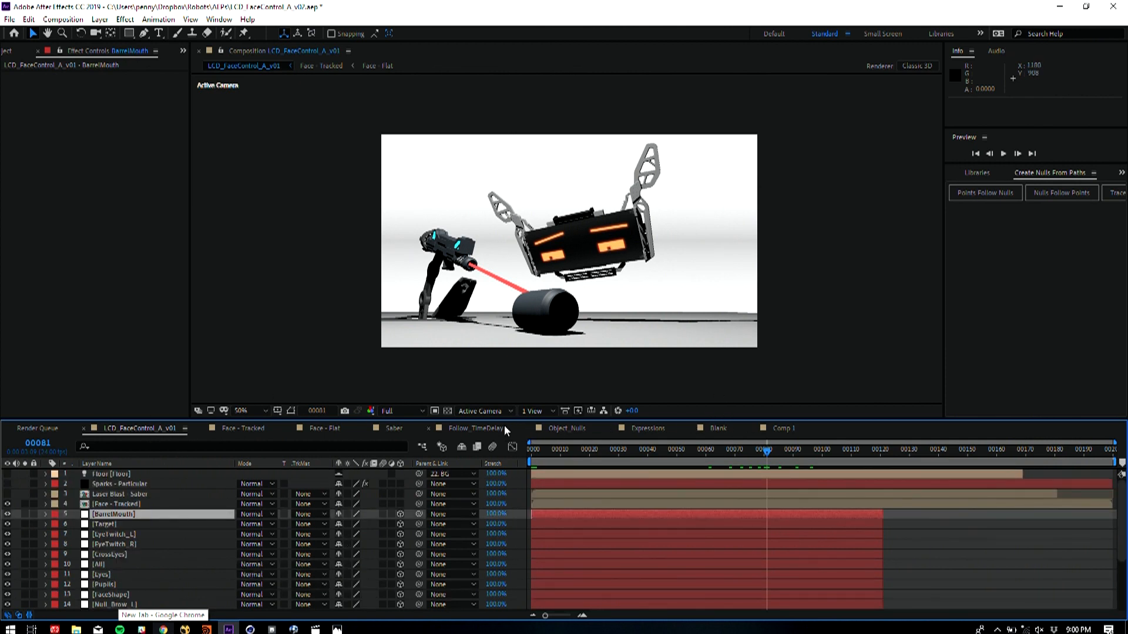
left_click(394, 428)
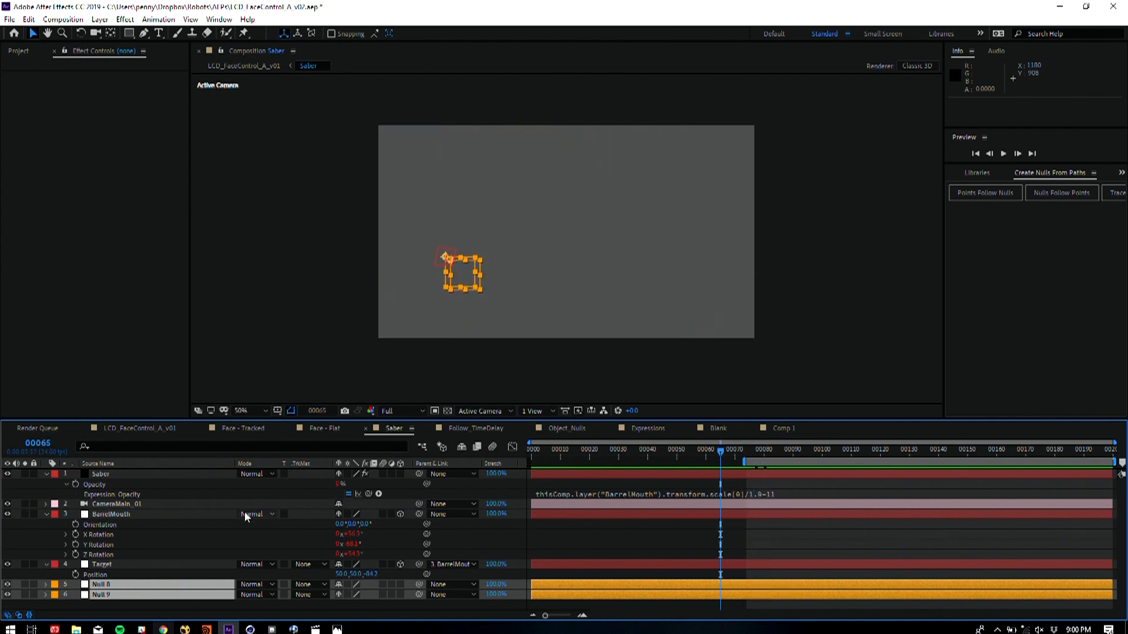
left_click(137, 428)
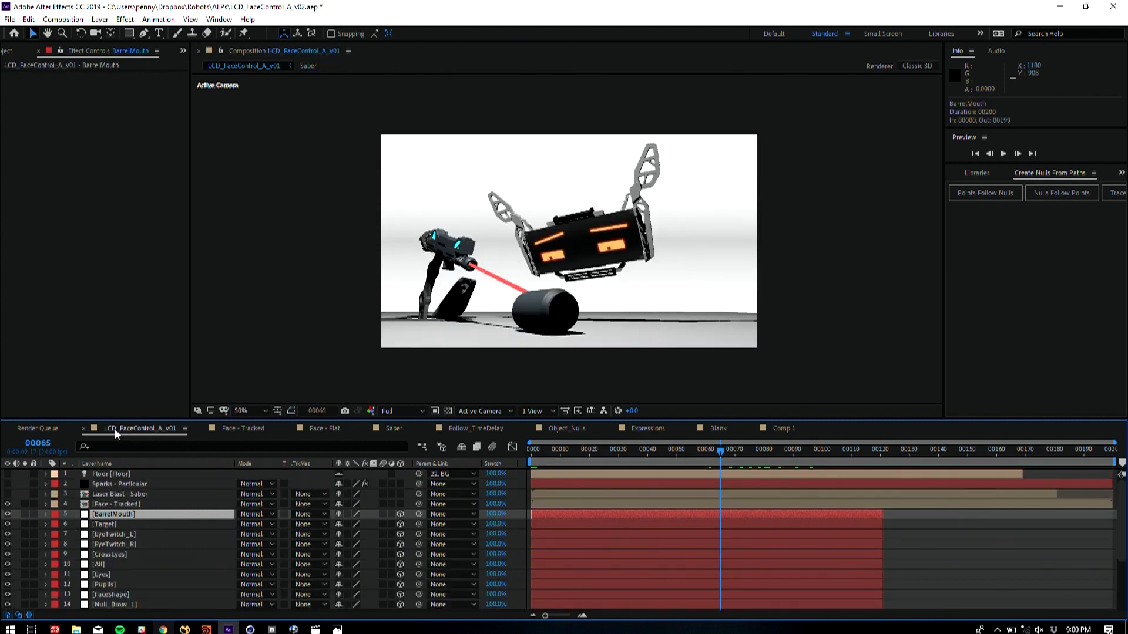
scroll("down", 3)
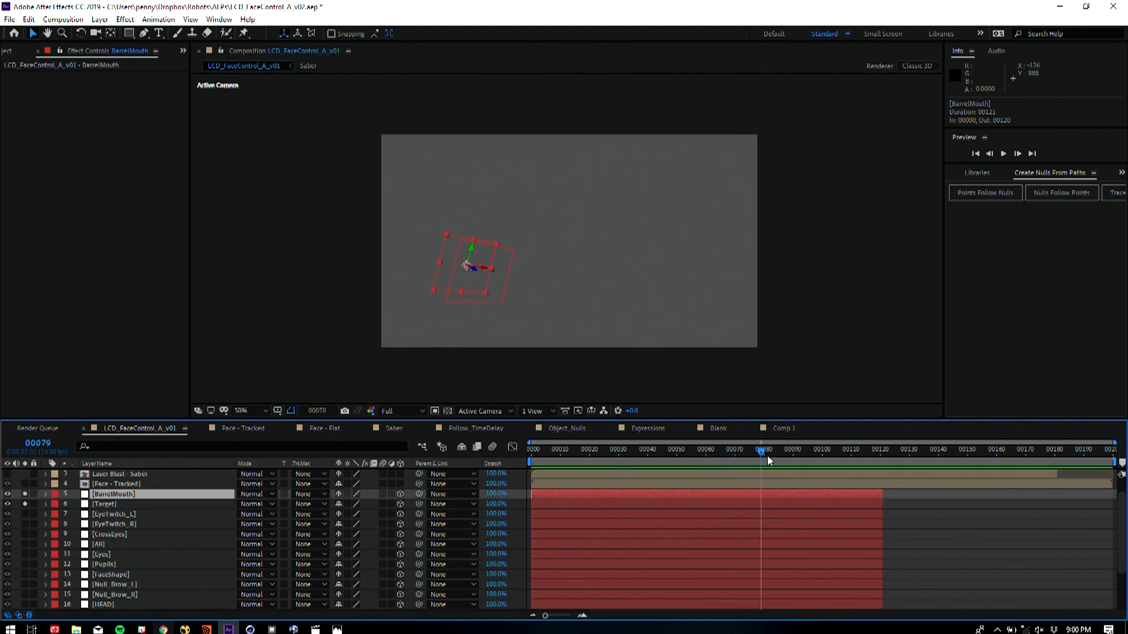
left_click(773, 448)
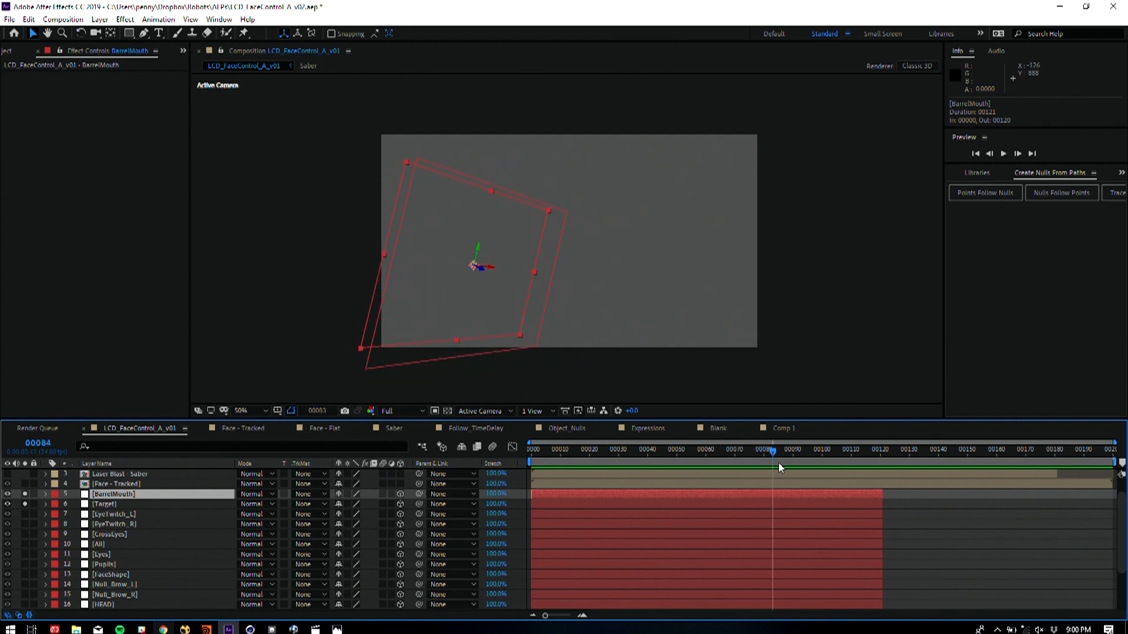
left_click(783, 449)
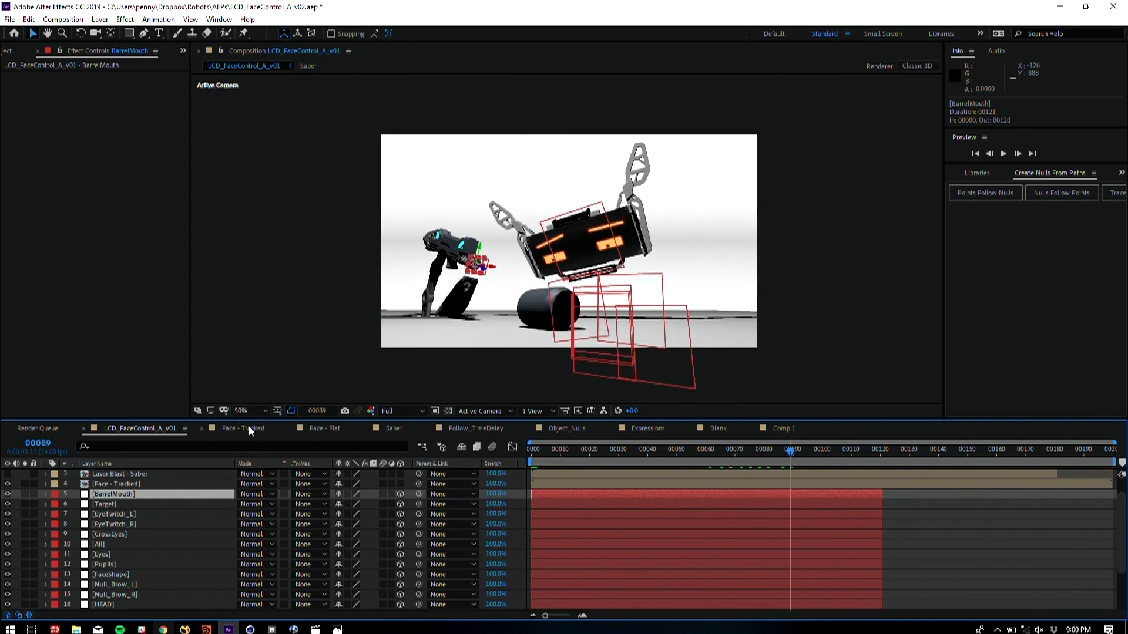
left_click(394, 429)
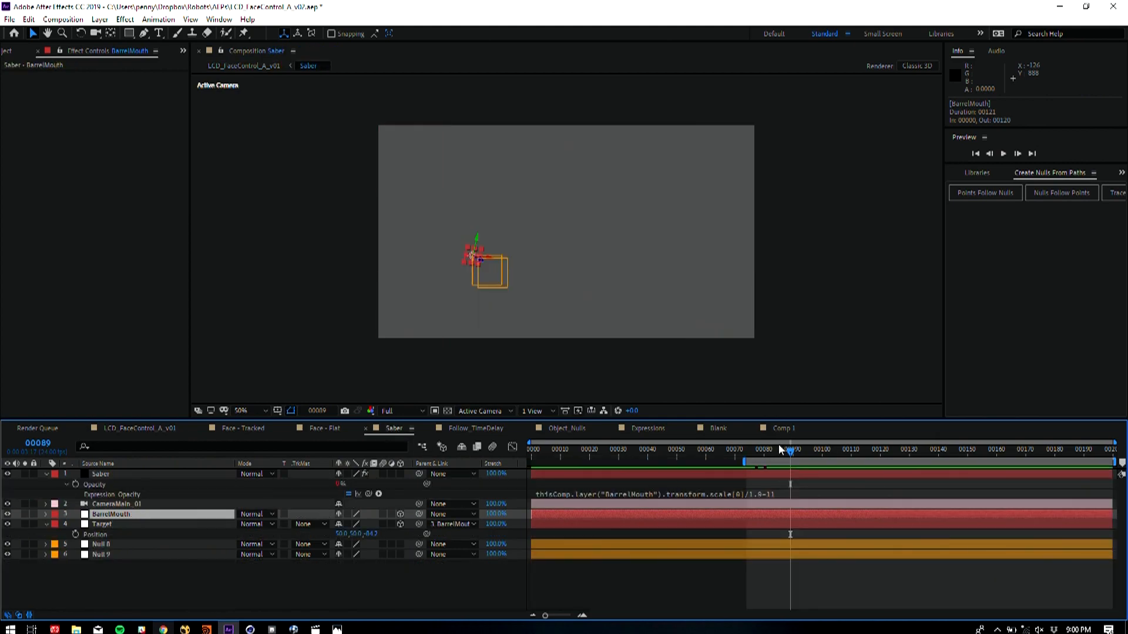